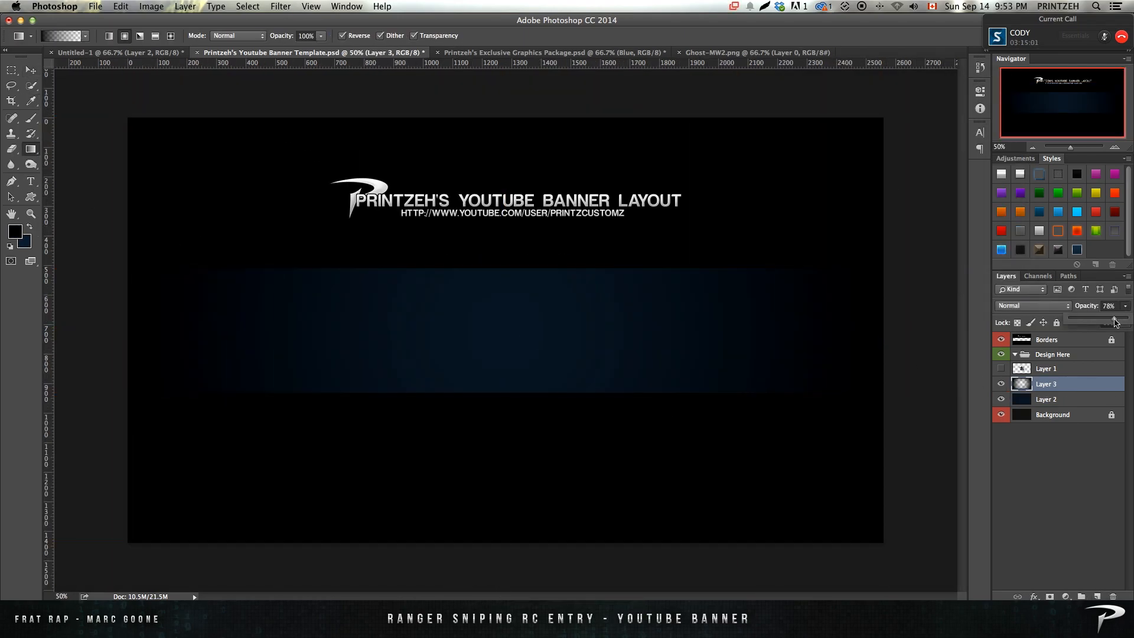
Switch to Printzeh's Exclusive Graphics Package.psd and select the Blue flare layer.
left_click(549, 52)
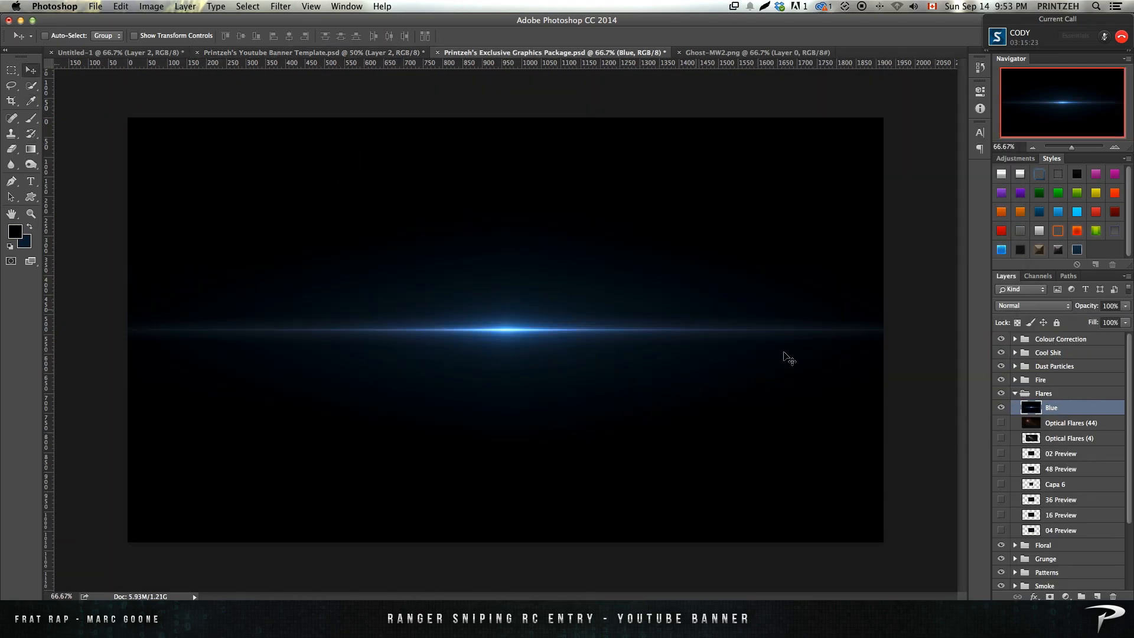
left_click(307, 52)
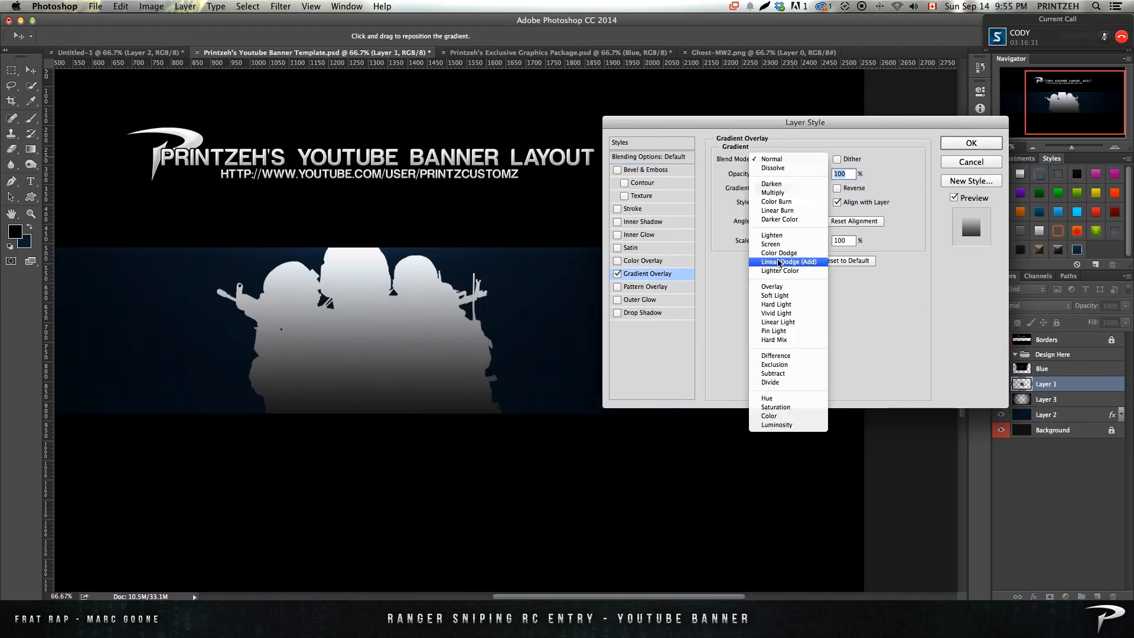
Give the soldiers a Linear Dodge gradient overlay and drop shadow, and the patch an inner shadow.
left_click(641, 312)
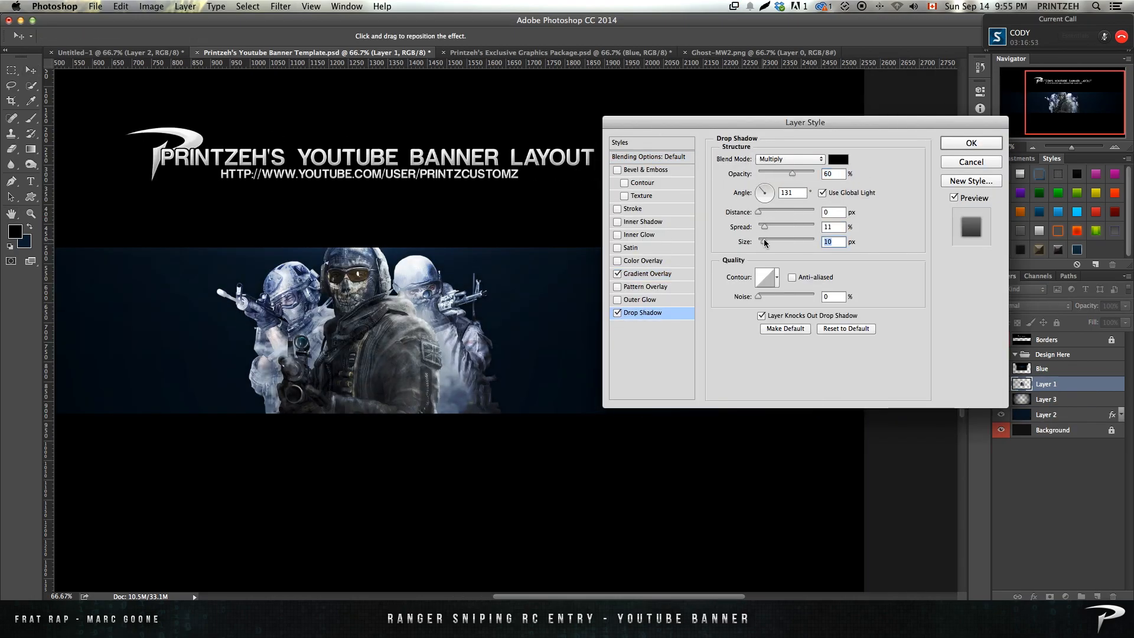
left_click(970, 142)
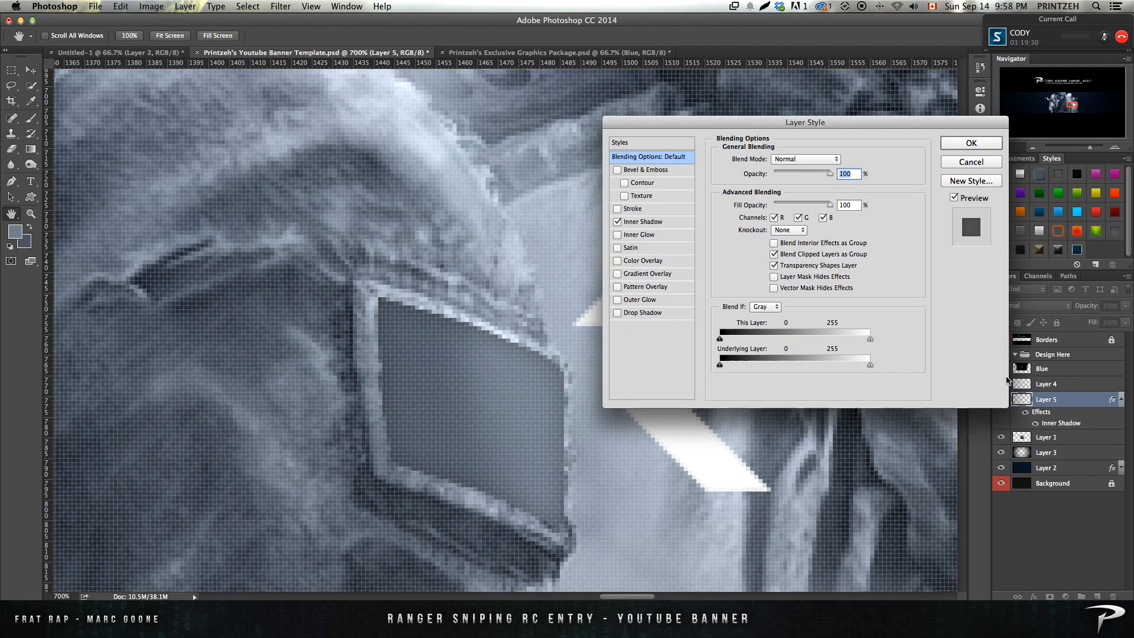
Warp the R logo to fit the shoulder patch and blend it at Overlay 80%.
left_click(970, 142)
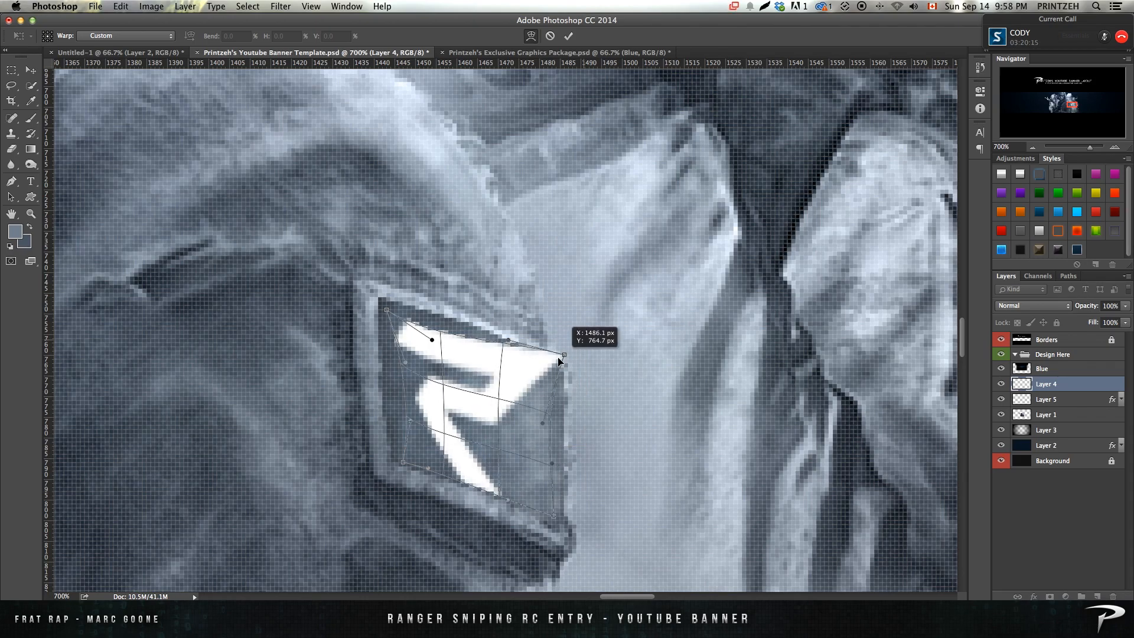
left_click_drag(561, 361, 513, 441)
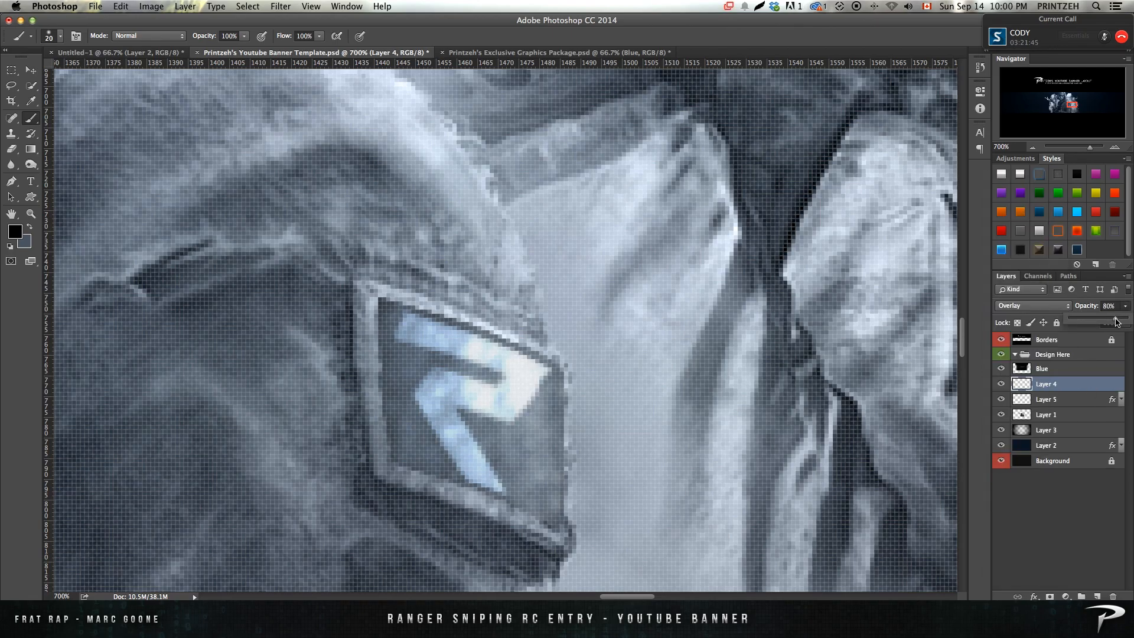
left_click(1030, 306)
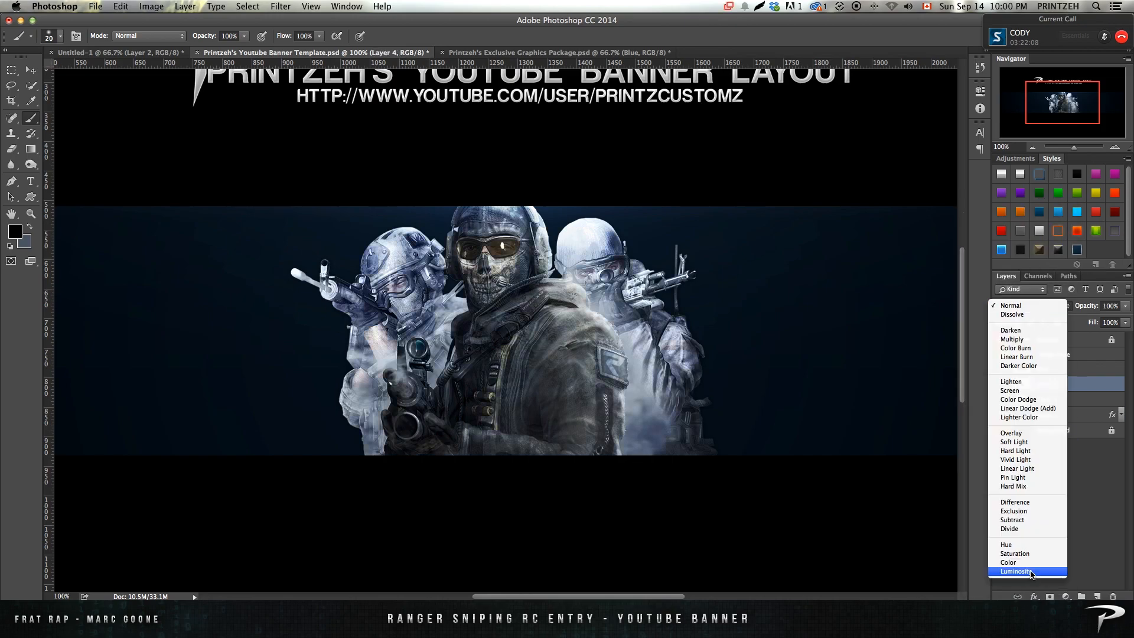
Set Luminosity, paste in Google explosion images, erase their edges, and fill a new black layer.
left_click(1015, 571)
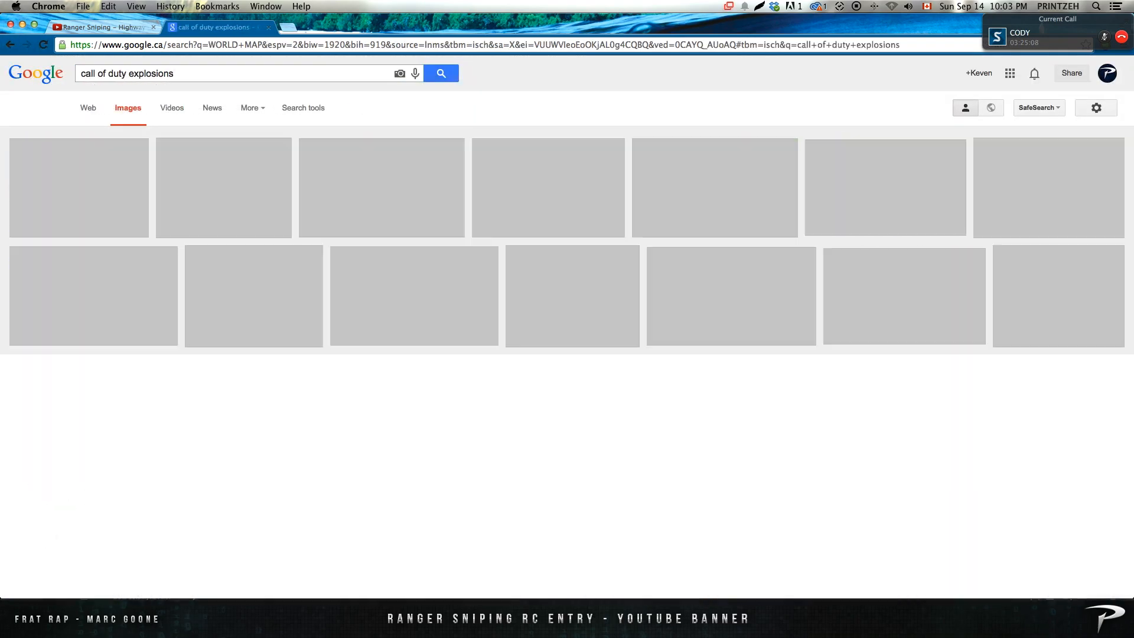
left_click(431, 105)
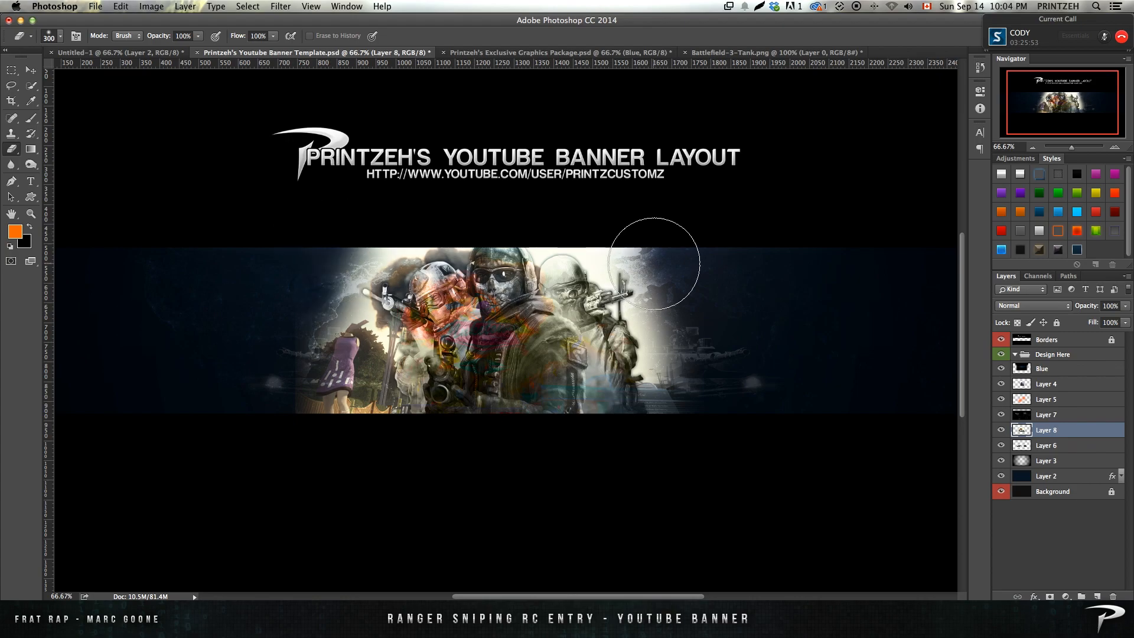
left_click(1046, 444)
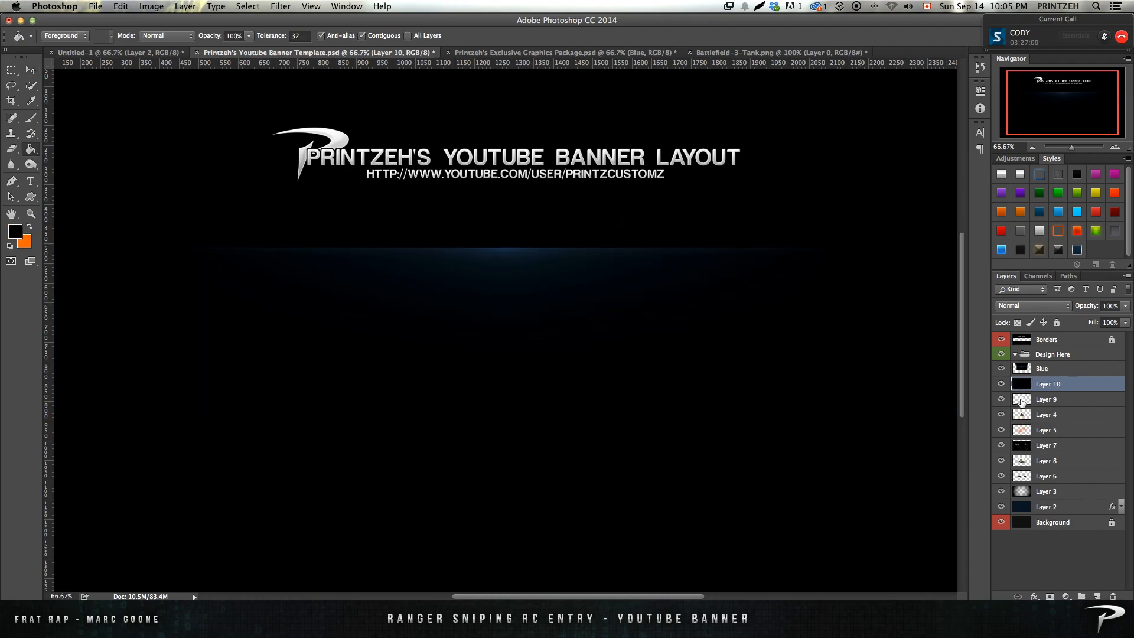
Fill a large R from the logo's selection and blend it at Overlay 40%.
left_click(540, 378)
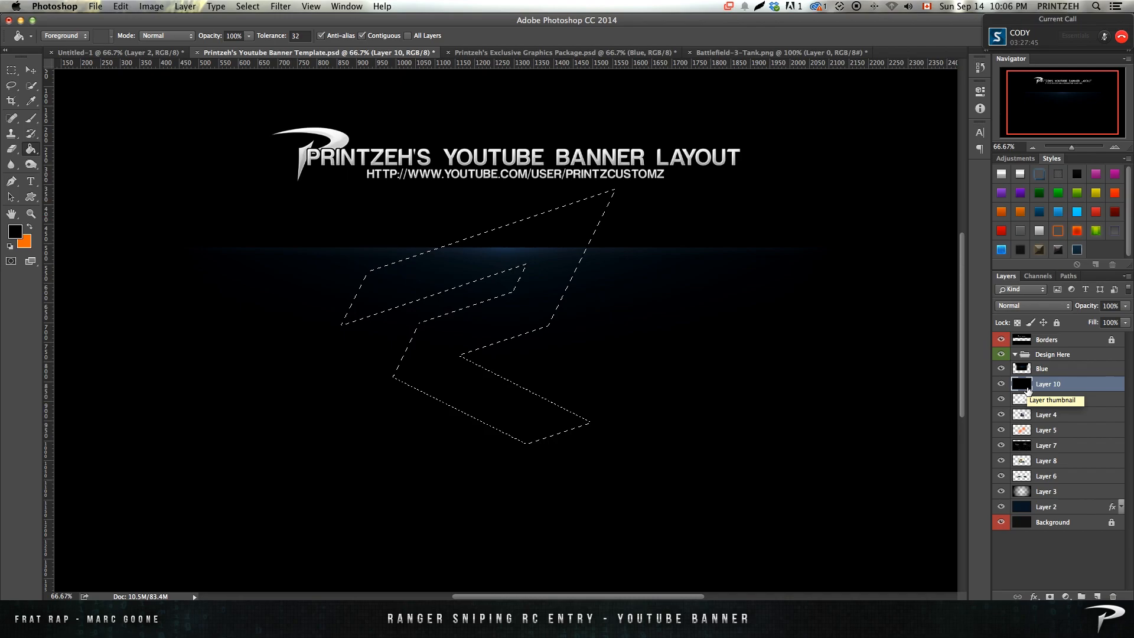
left_click(1030, 305)
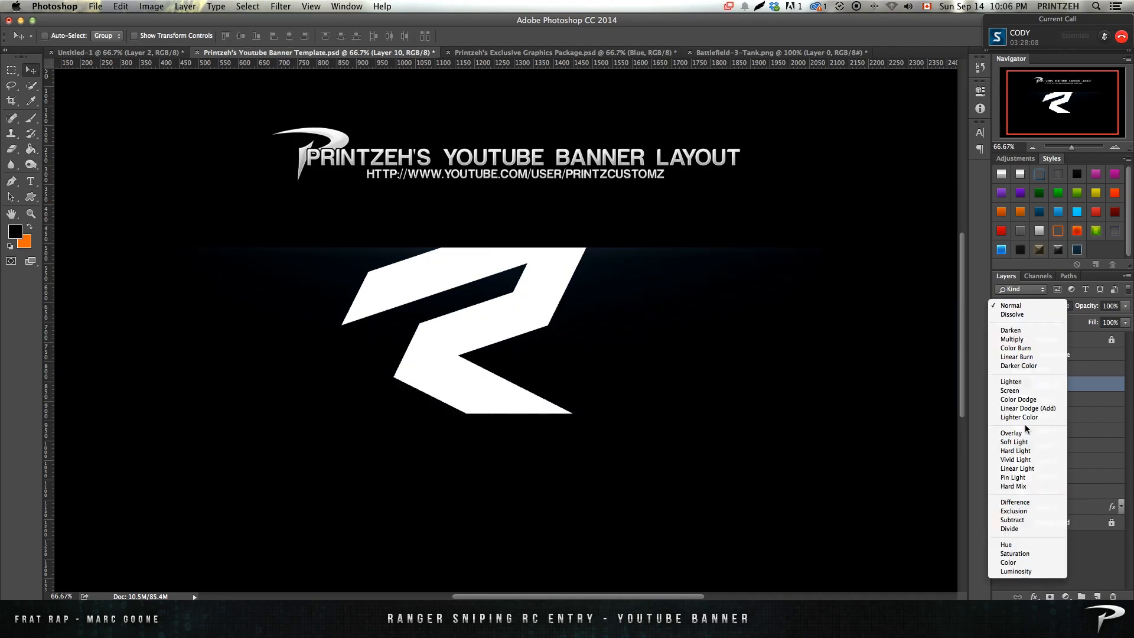
left_click(1010, 433)
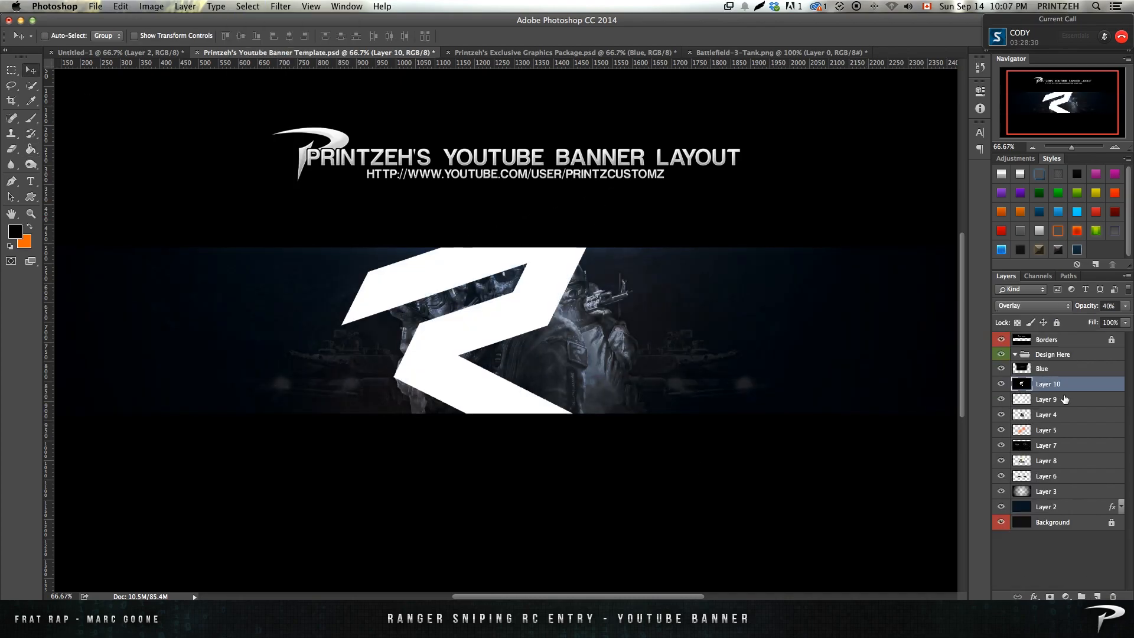
Adjust the background imagery layers and give the R a white stroke outline.
left_click(1045, 475)
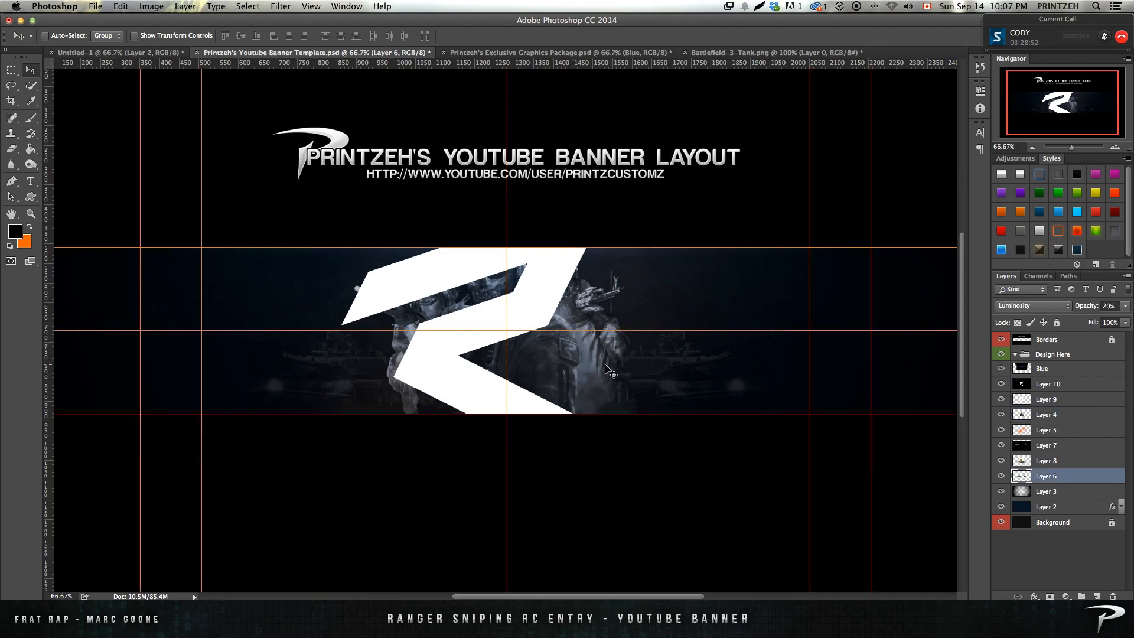
left_click(1046, 398)
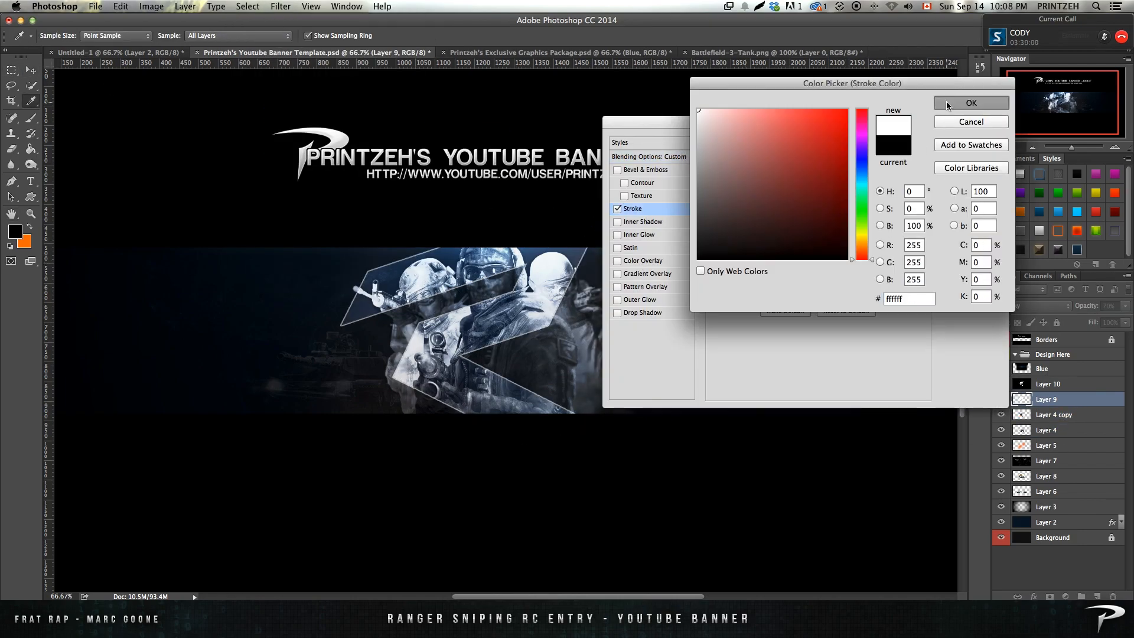
left_click(970, 102)
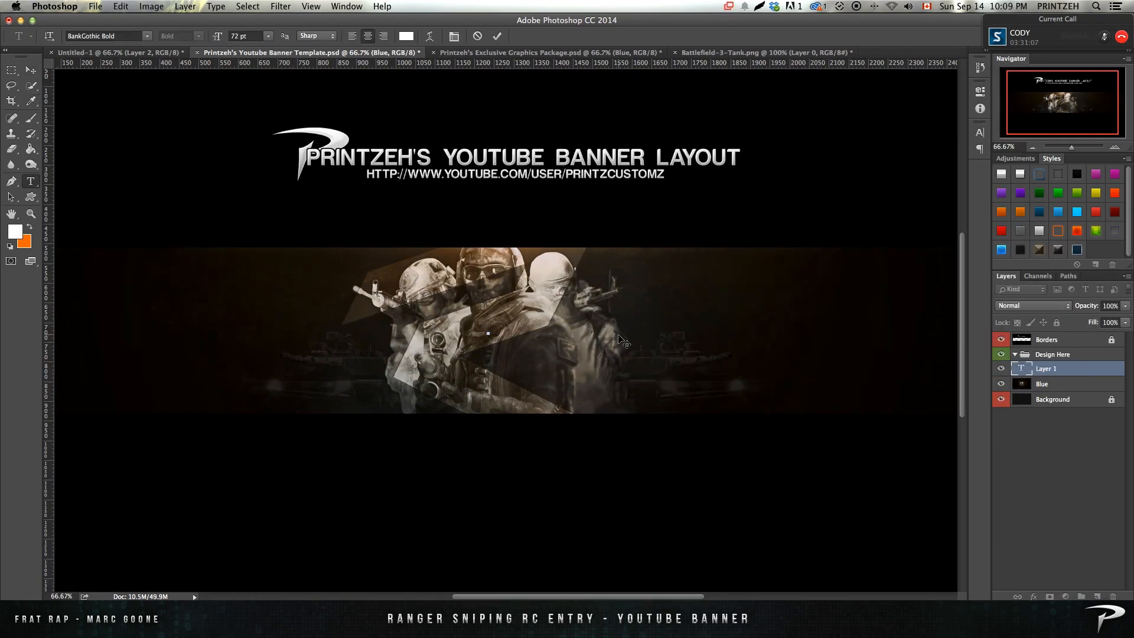
Type 'RANGER SNIPING' and style it with outer glow and an orange 52% stroke.
type("RANGER SNIPING")
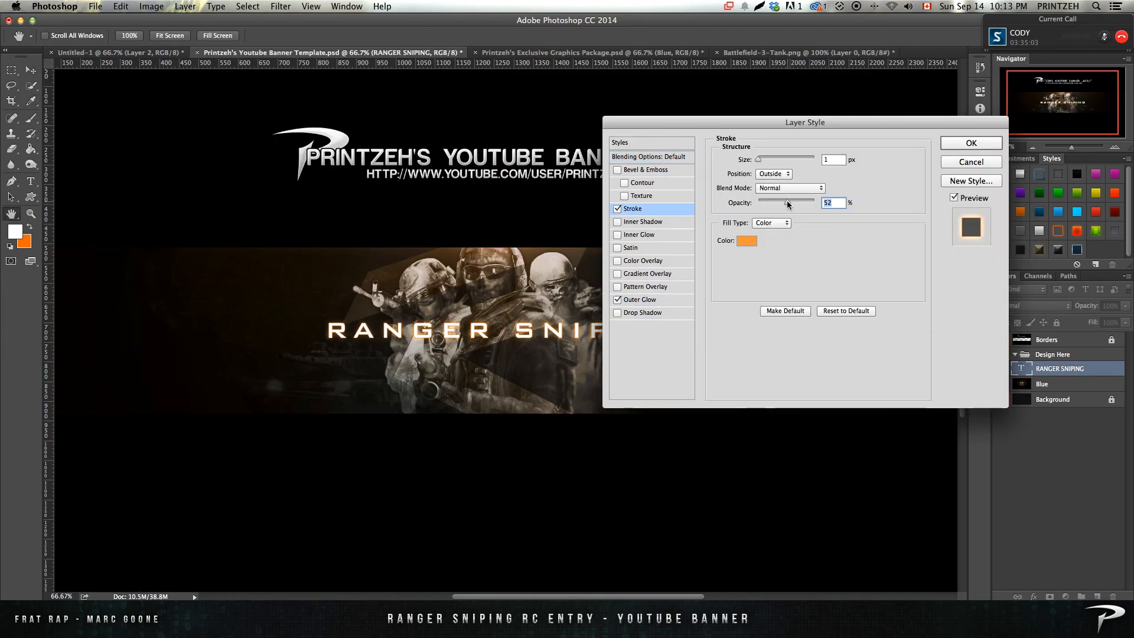
left_click(645, 273)
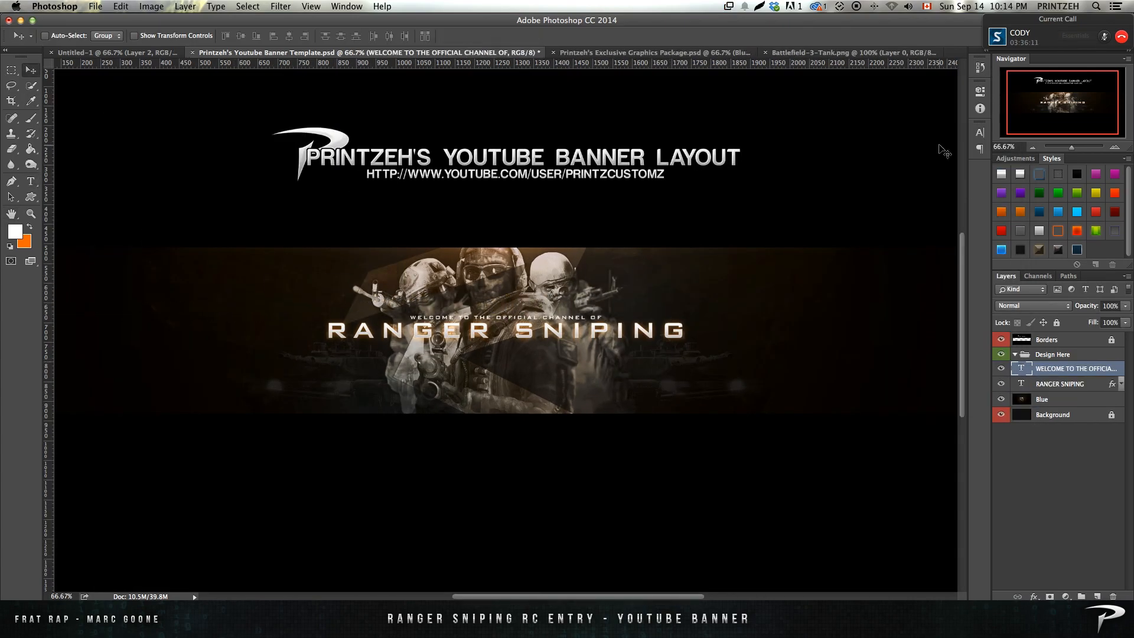
Copy the title's layer style onto the welcome text and open the social icons pack.
right_click(1075, 368)
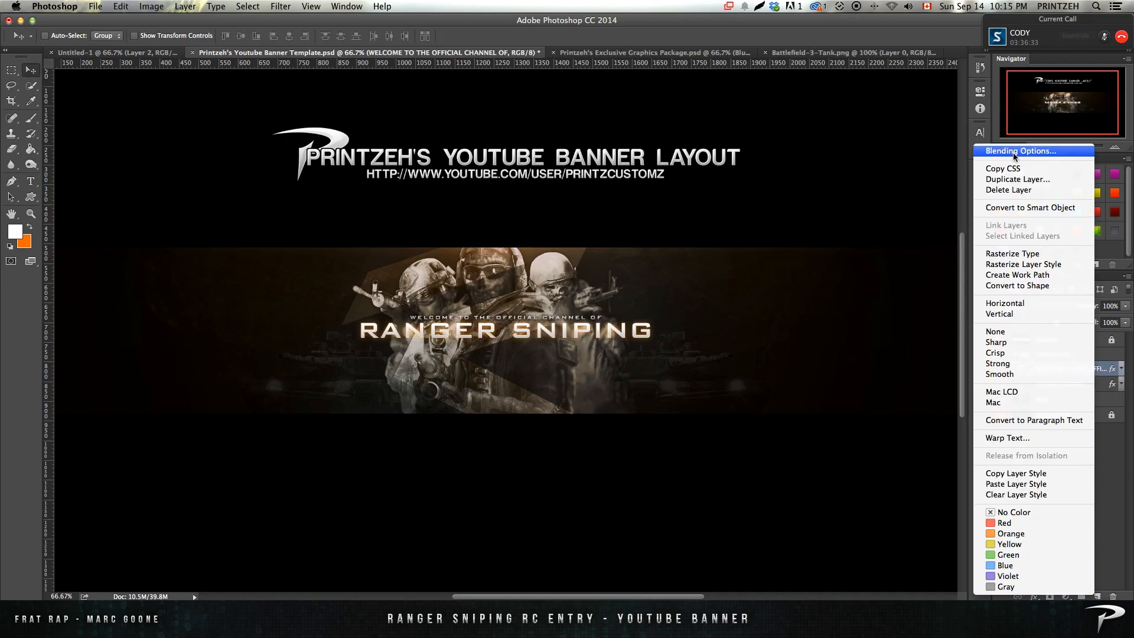
left_click(94, 6)
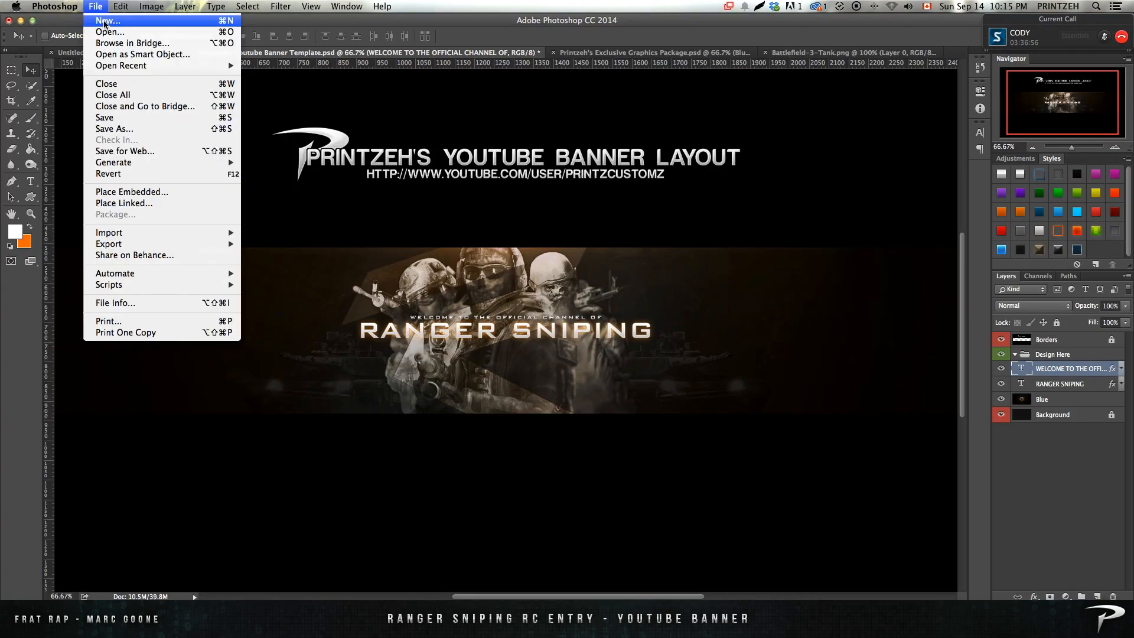
left_click(838, 52)
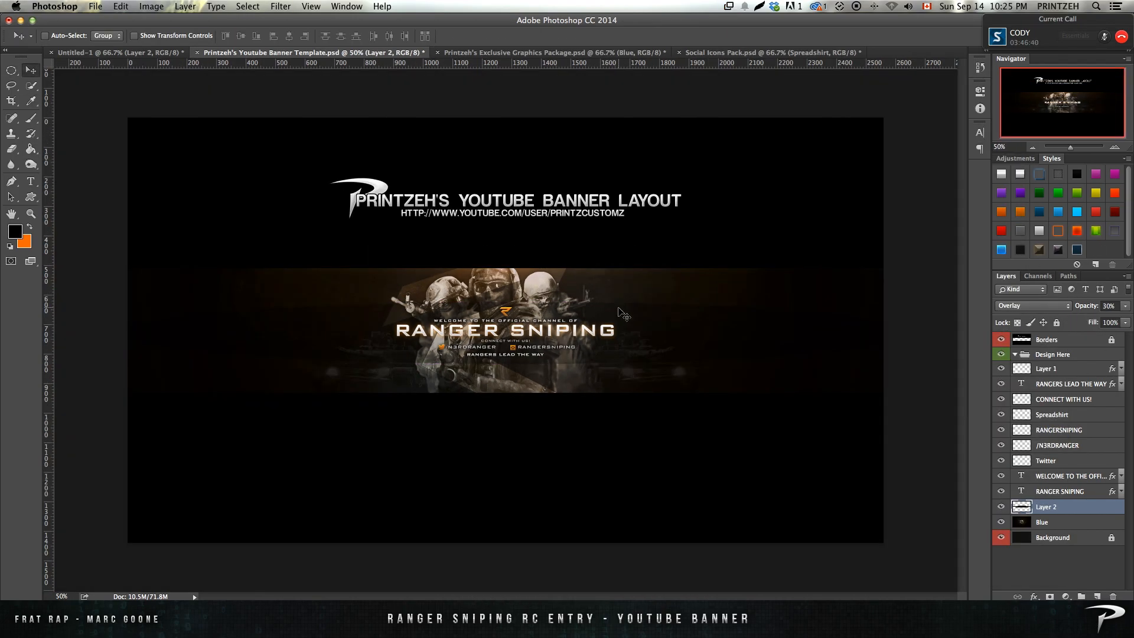
left_click(95, 6)
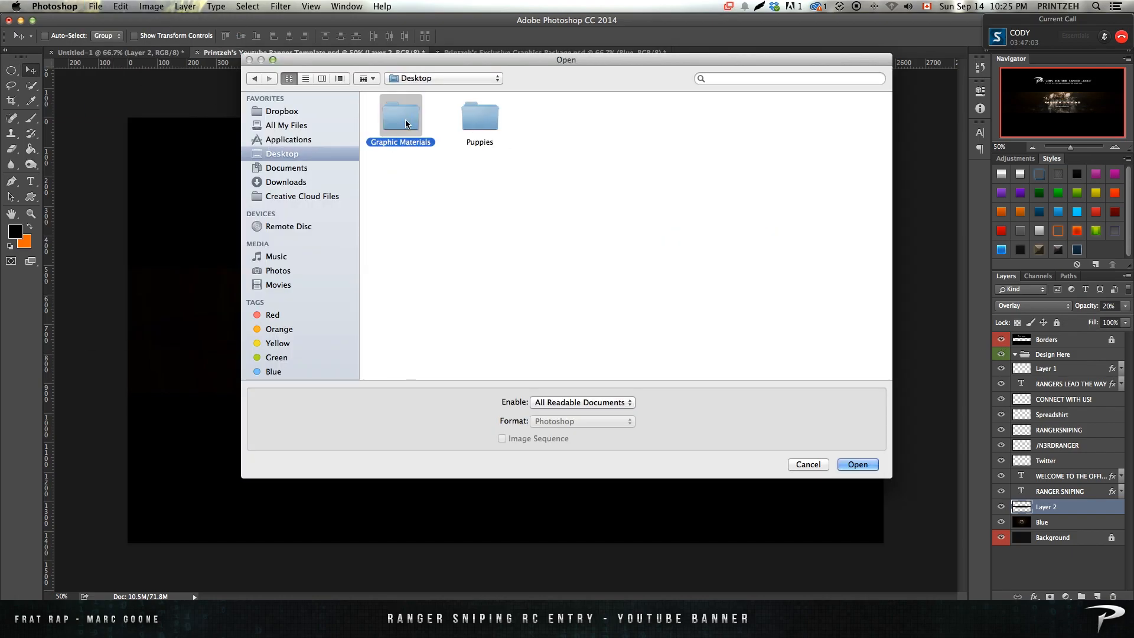